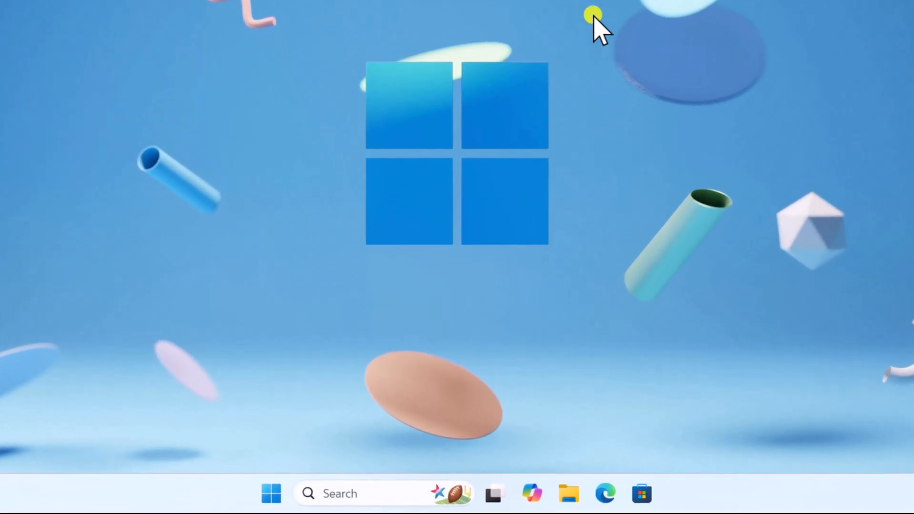
# Open Sound settings from the taskbar speaker icon, showing Speakers as default output.
pyautogui.click(271, 493)
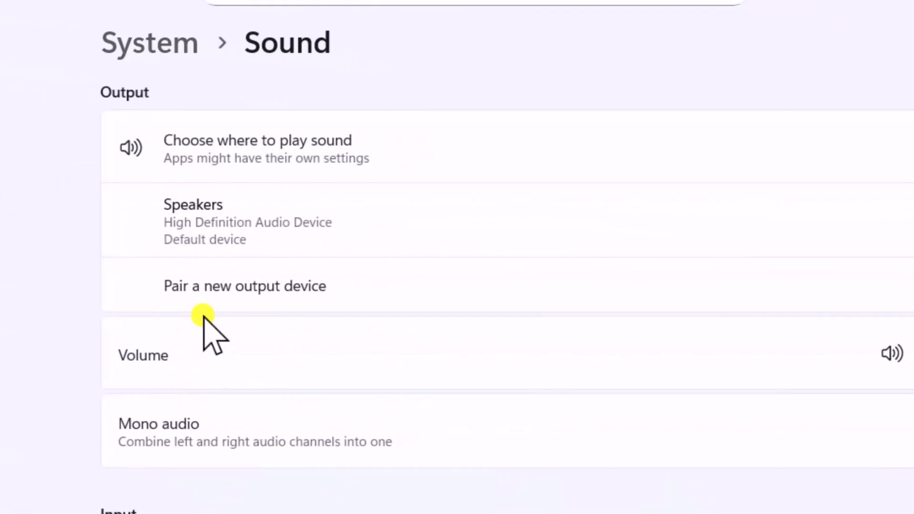
pyautogui.scroll(-3)
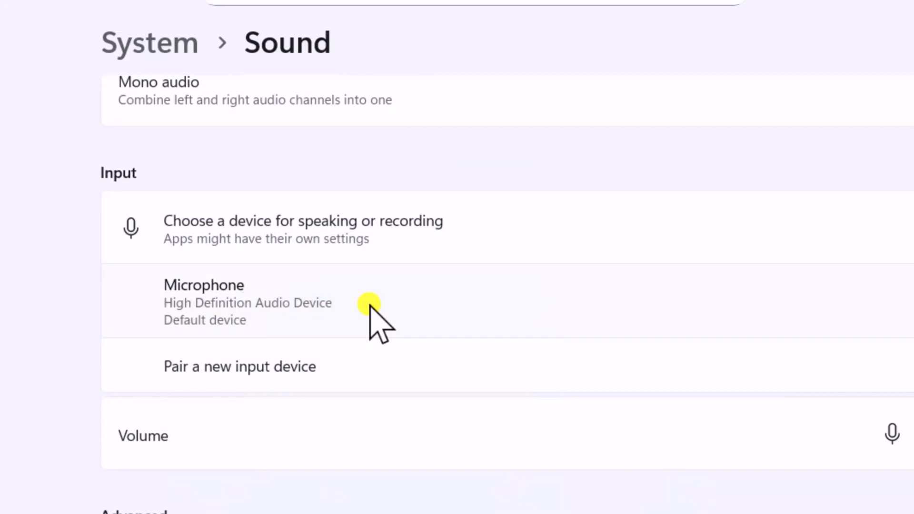
pyautogui.scroll(-3)
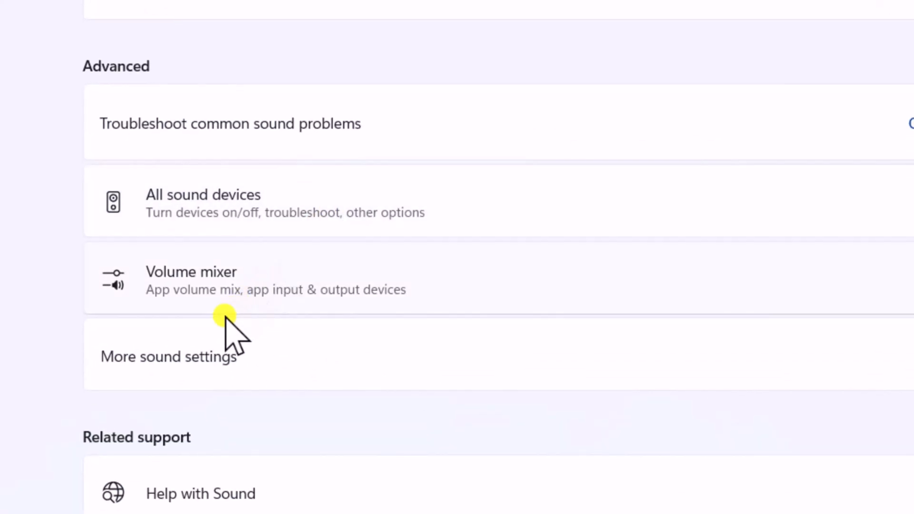
# Open the classic Sound dialog from More sound settings and show its Recording tab.
pyautogui.click(169, 356)
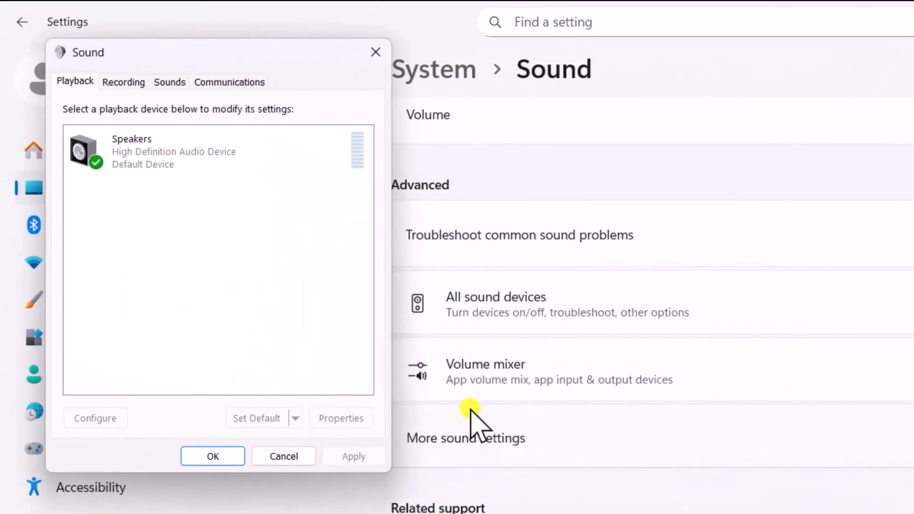
pyautogui.click(123, 81)
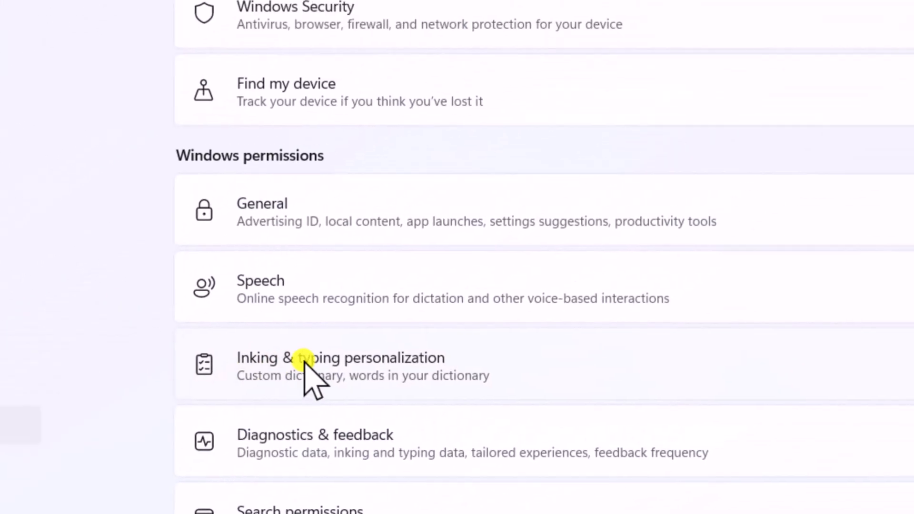
# Scroll the Privacy & security page down to the Windows permissions list.
pyautogui.scroll(-3)
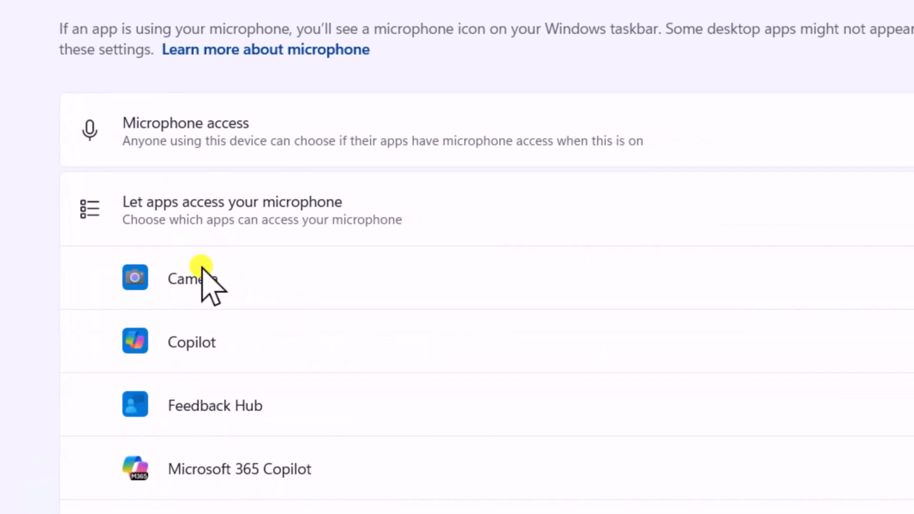
# Open the Microphone permission page to review which apps can access the microphone.
pyautogui.click(815, 101)
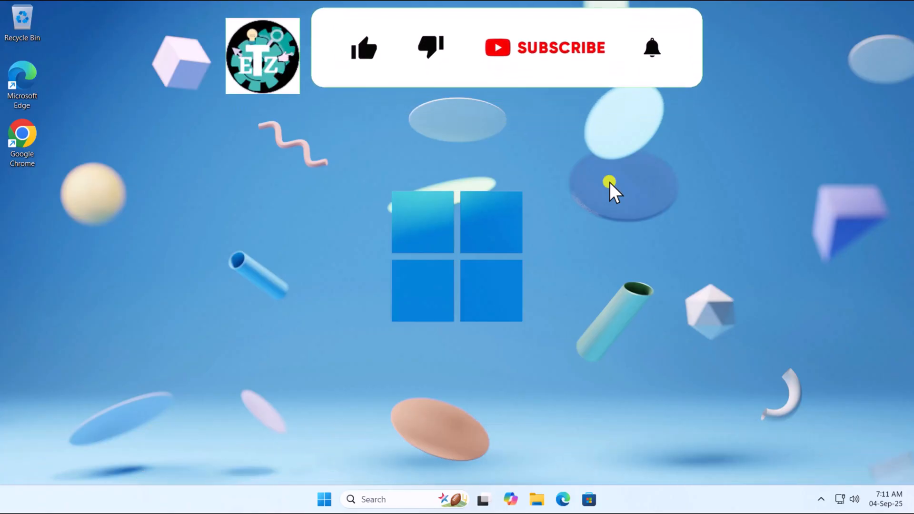
pyautogui.click(364, 47)
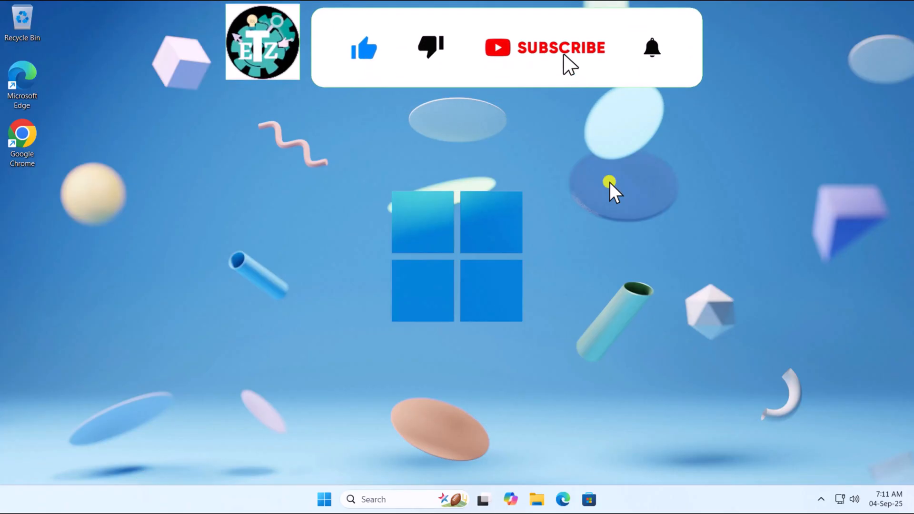